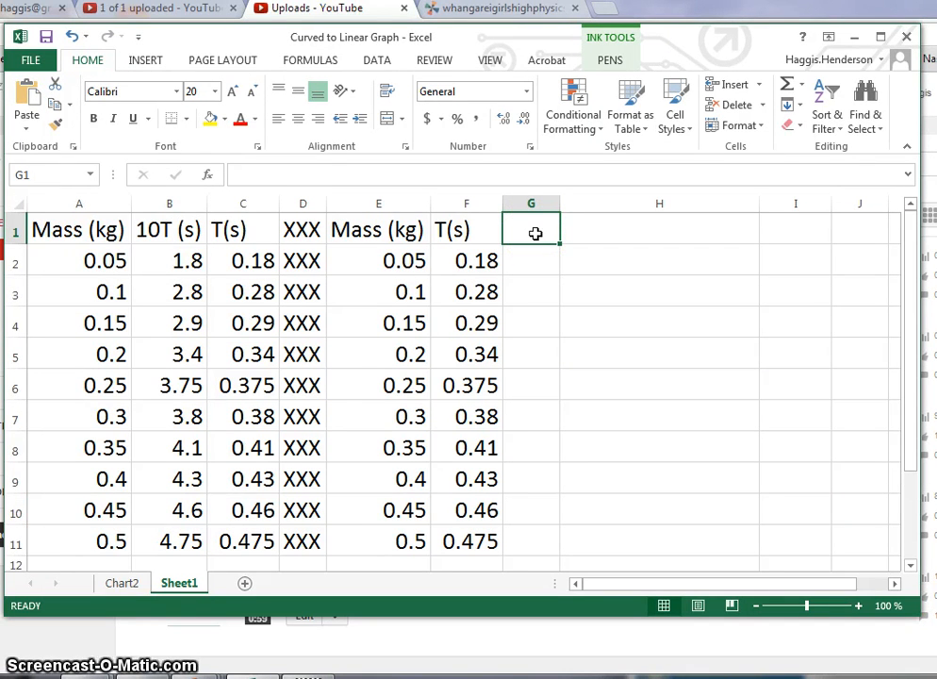
# Enter =D1 in G1 and fill it down so column G repeats the XXX separator.
pyautogui.write('=')
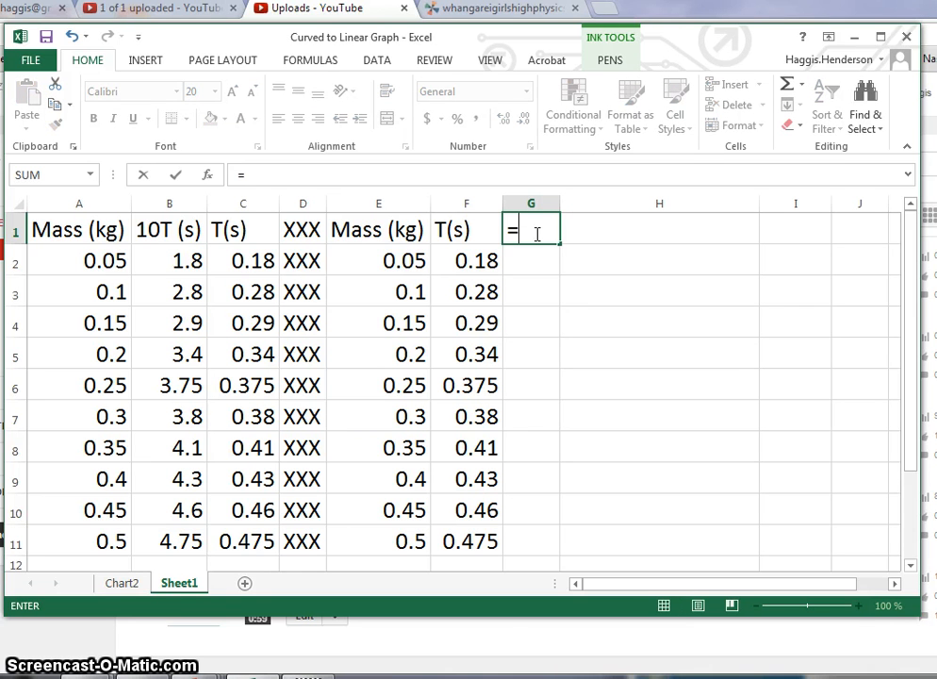
pyautogui.write('XXX')
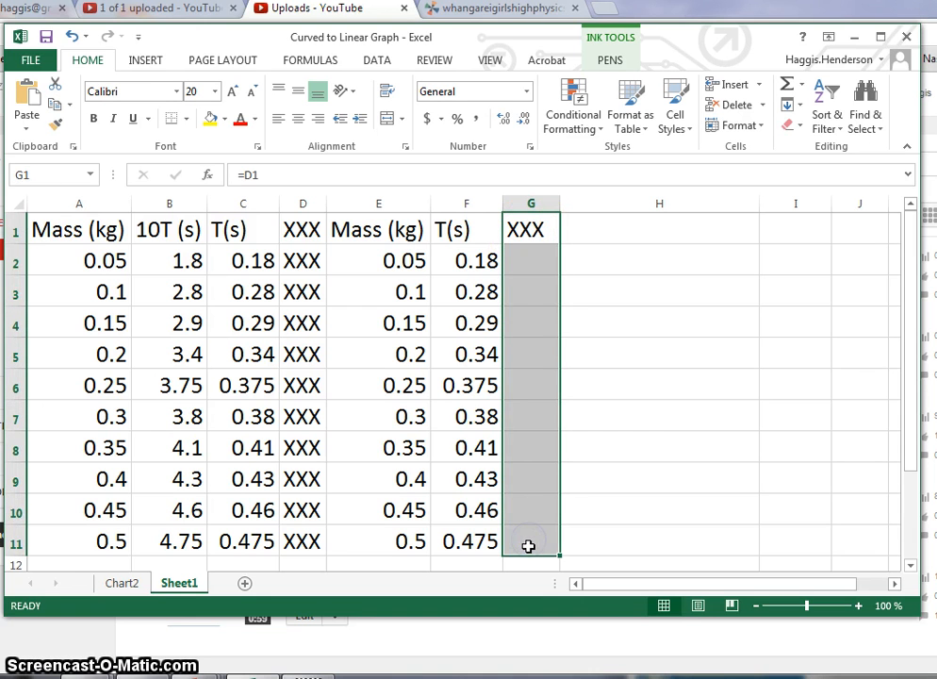
pyautogui.click(659, 230)
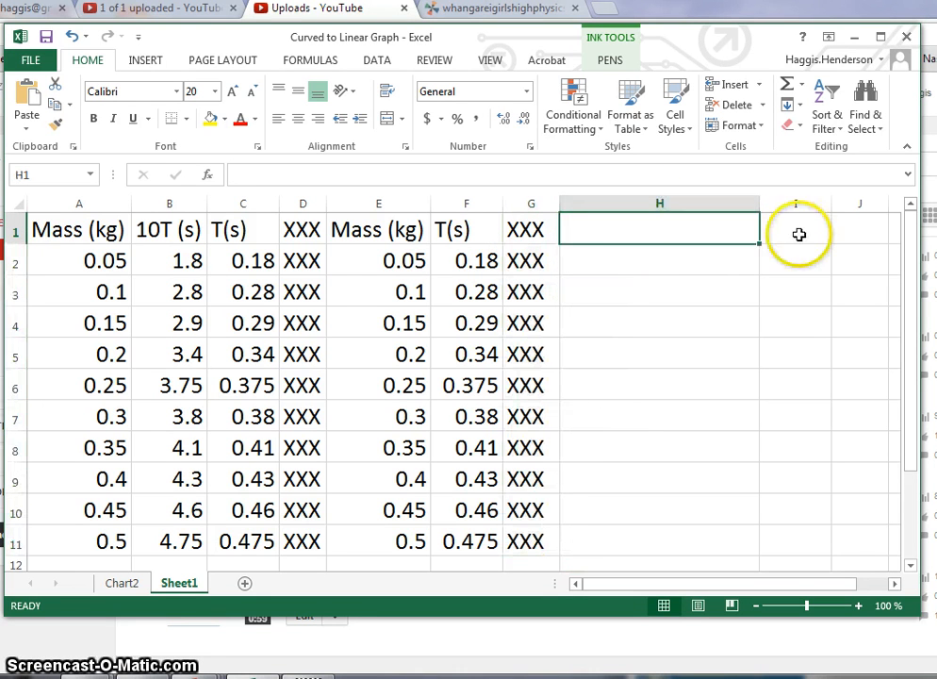
pyautogui.click(795, 230)
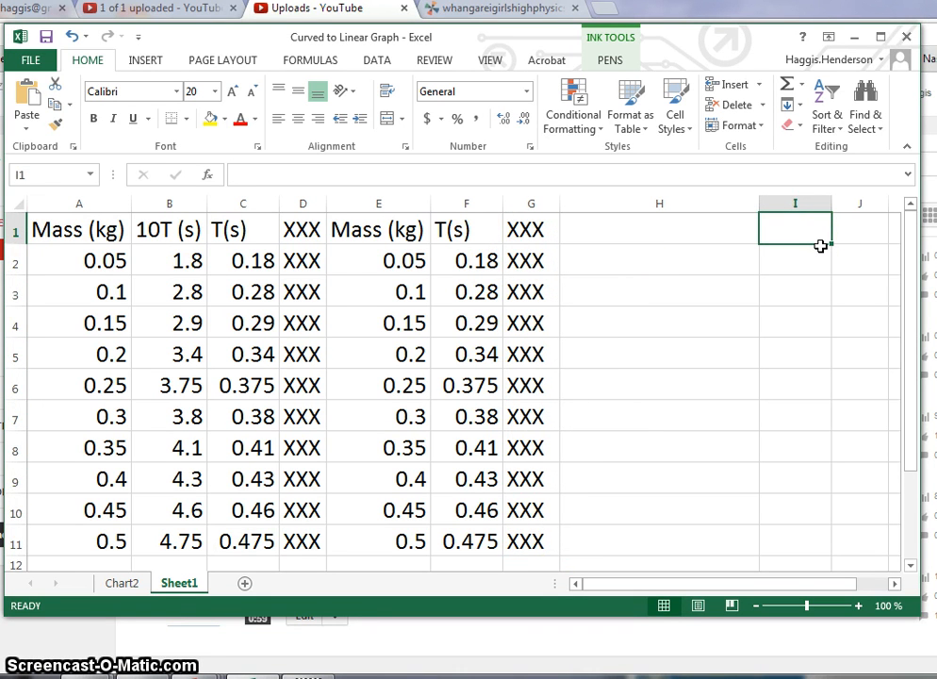
# Copy the T(s) values into column I with =F1, and head H1 'sqrt mass (kg^0.5)'.
pyautogui.write('=')
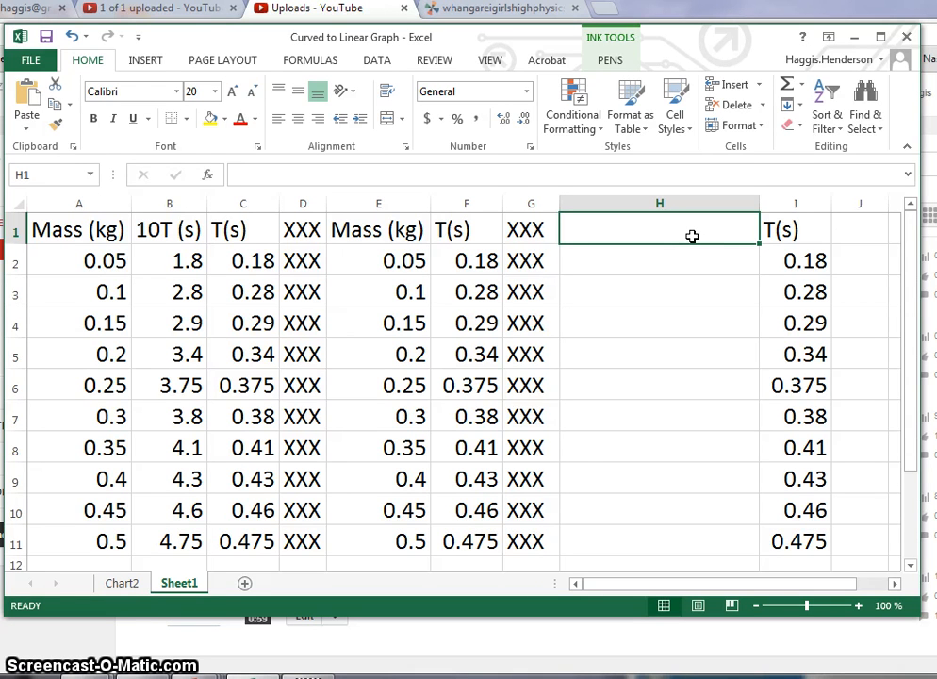
pyautogui.write('sqrt mass (')
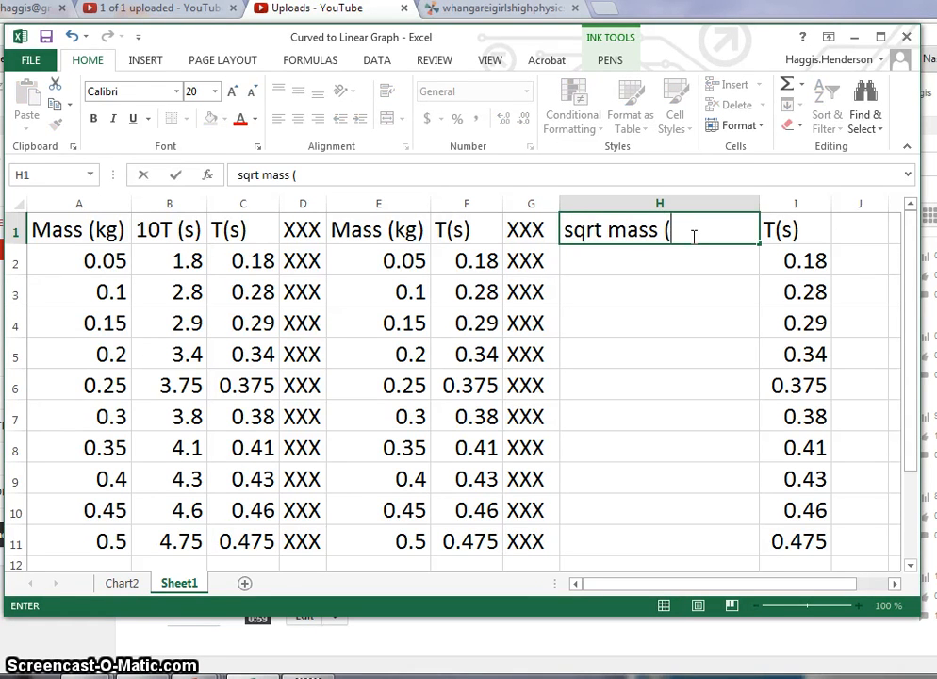
pyautogui.write('kg^')
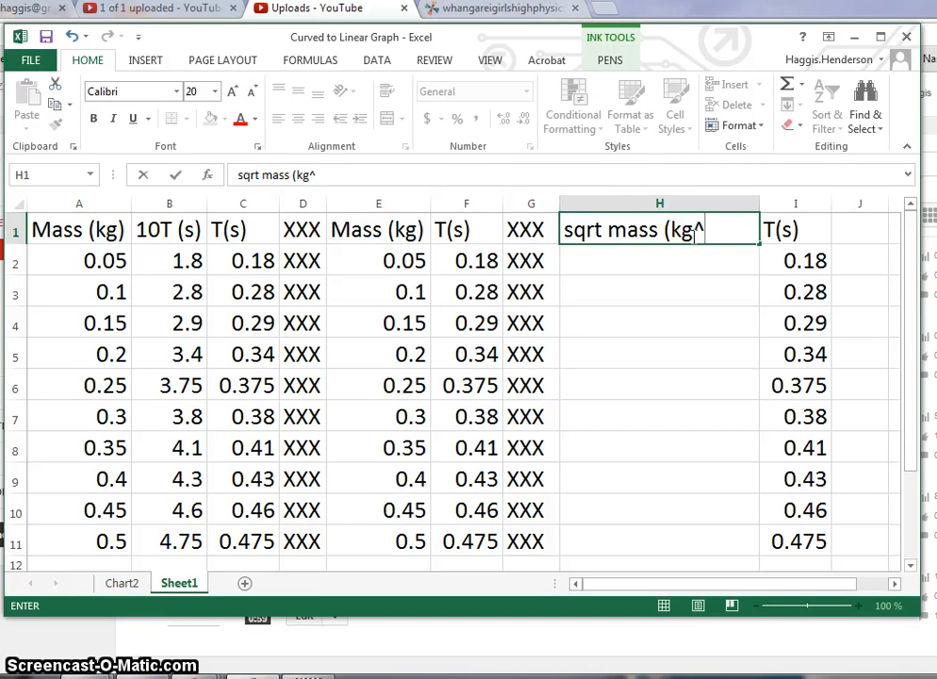
pyautogui.write('0.5)')
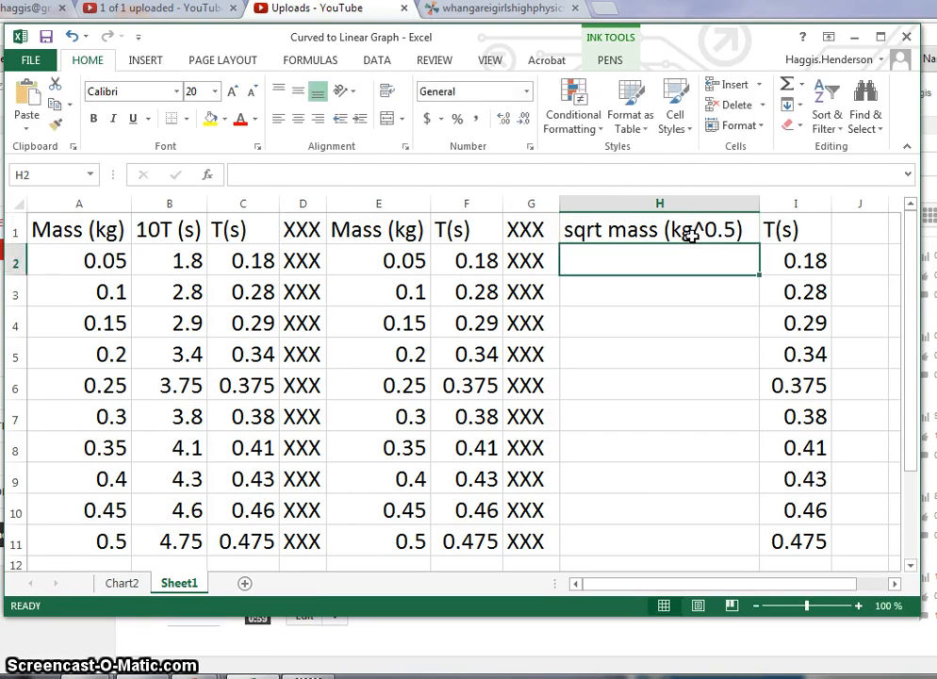
# Enter =sqrt(A2) in H2 and fill the square roots of mass down to row 11.
pyautogui.write('=')
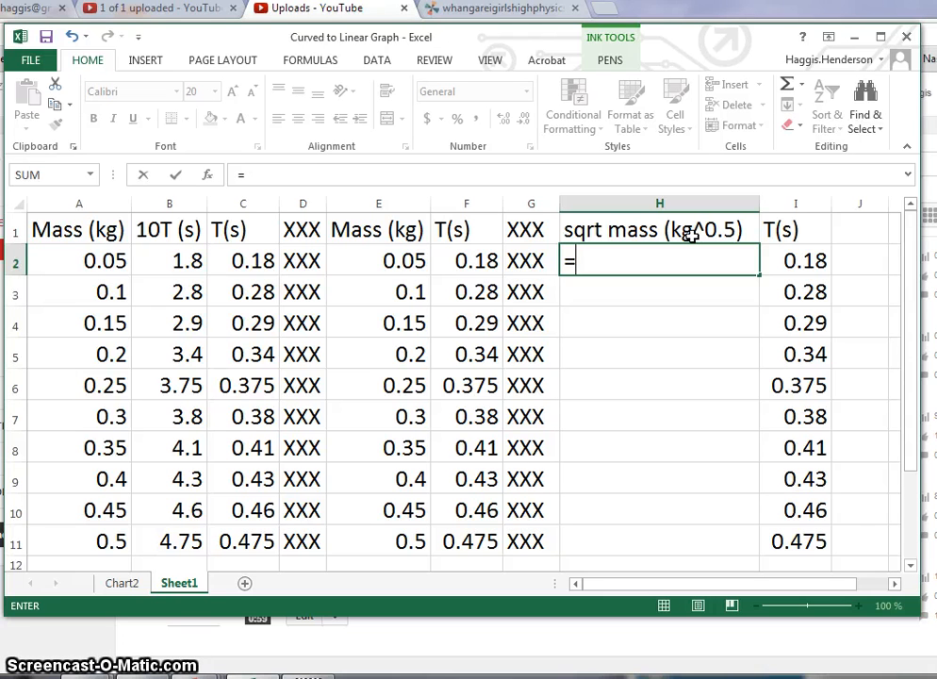
pyautogui.write('sqrt')
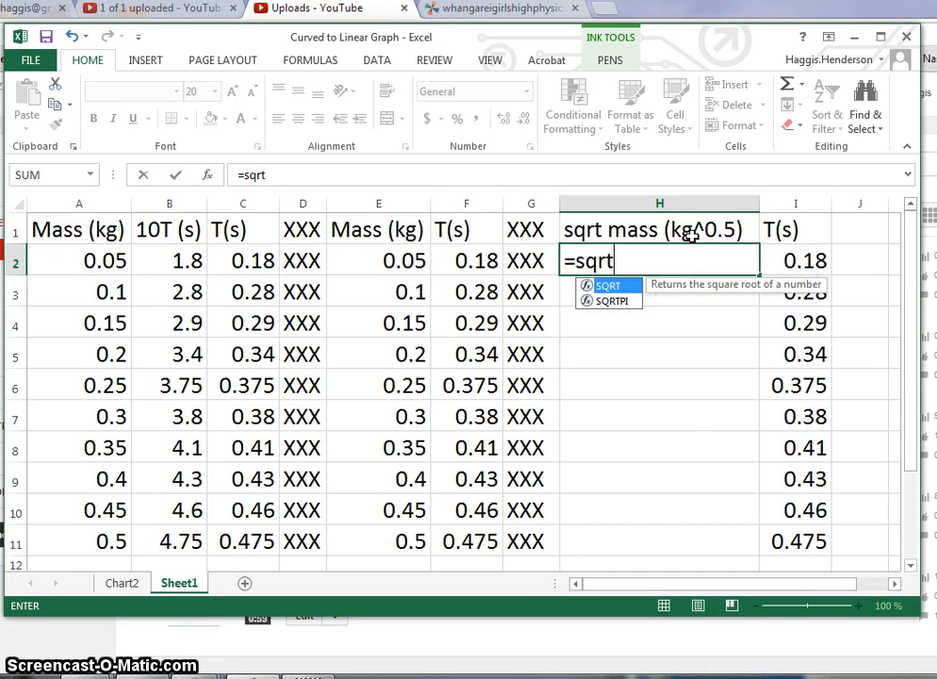
pyautogui.write('(')
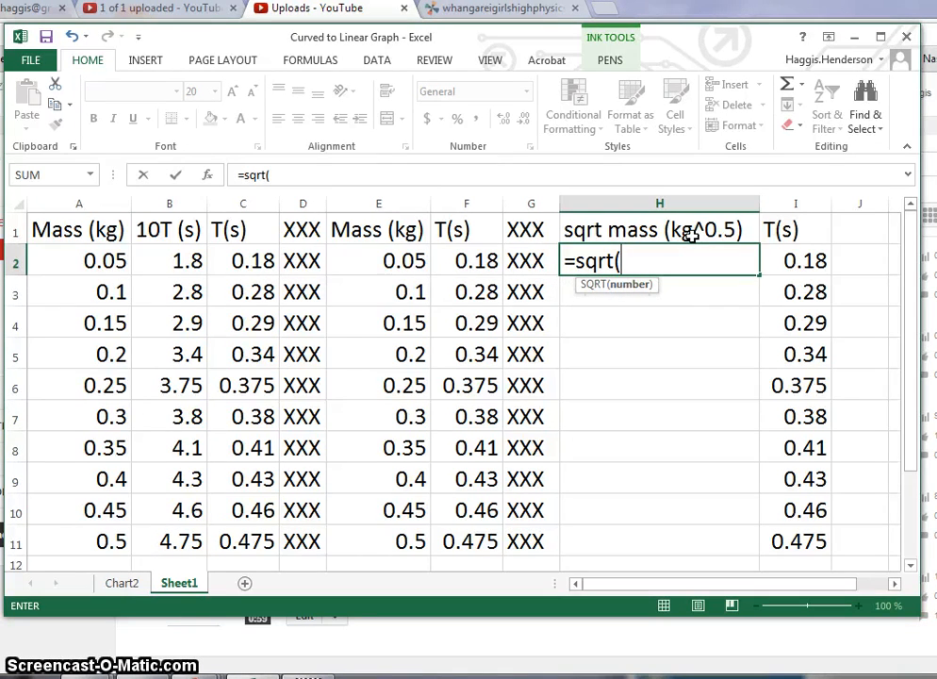
pyautogui.write('a')
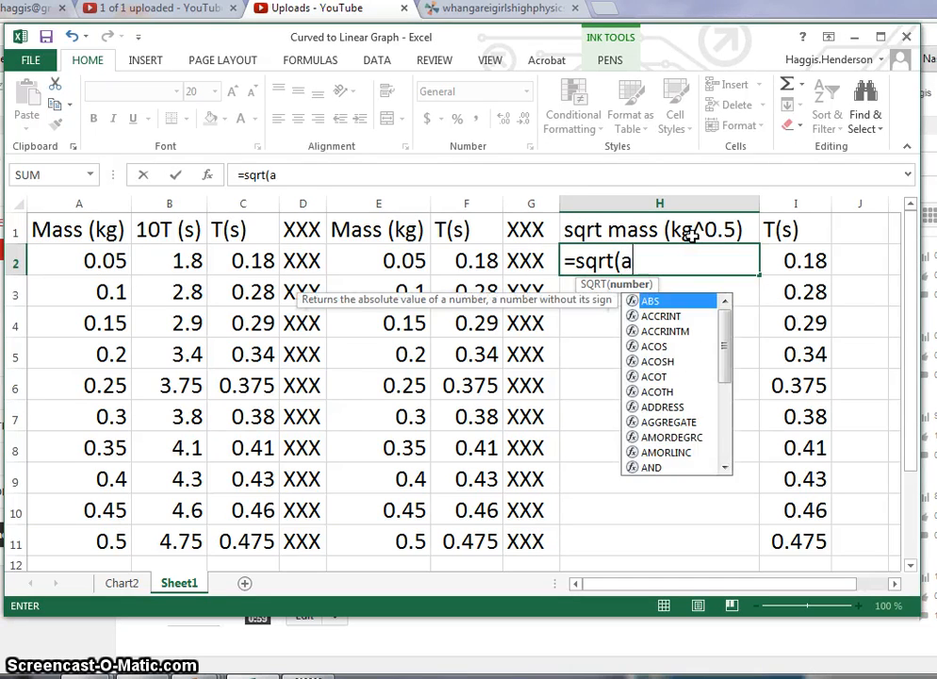
pyautogui.click(80, 260)
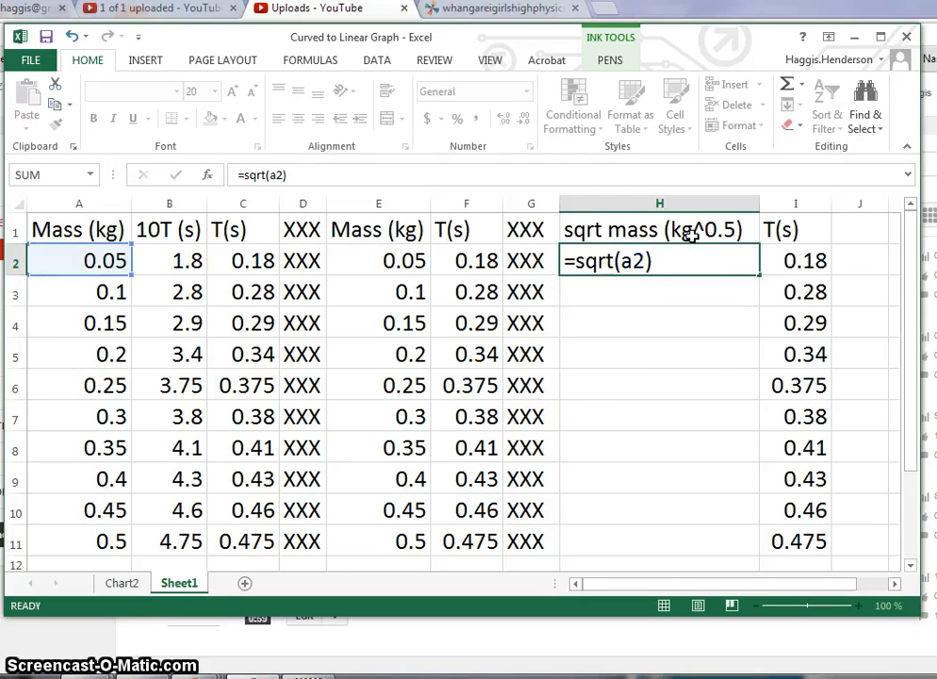
pyautogui.press('enter')
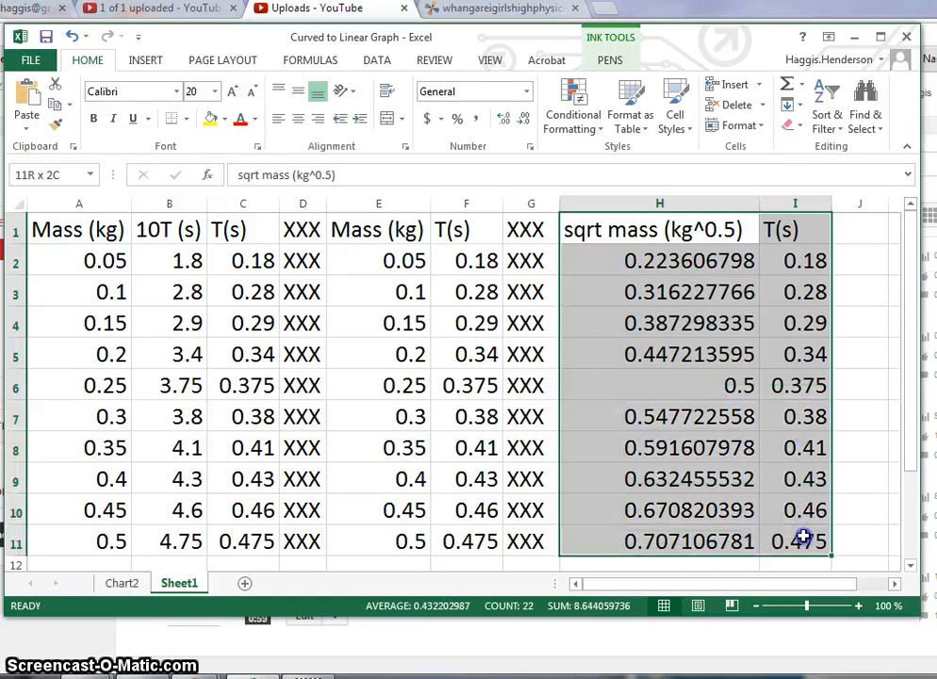
# Insert an XY scatter of sqrt mass vs T(s) and move it to its own sheet, Chart3.
pyautogui.click(145, 58)
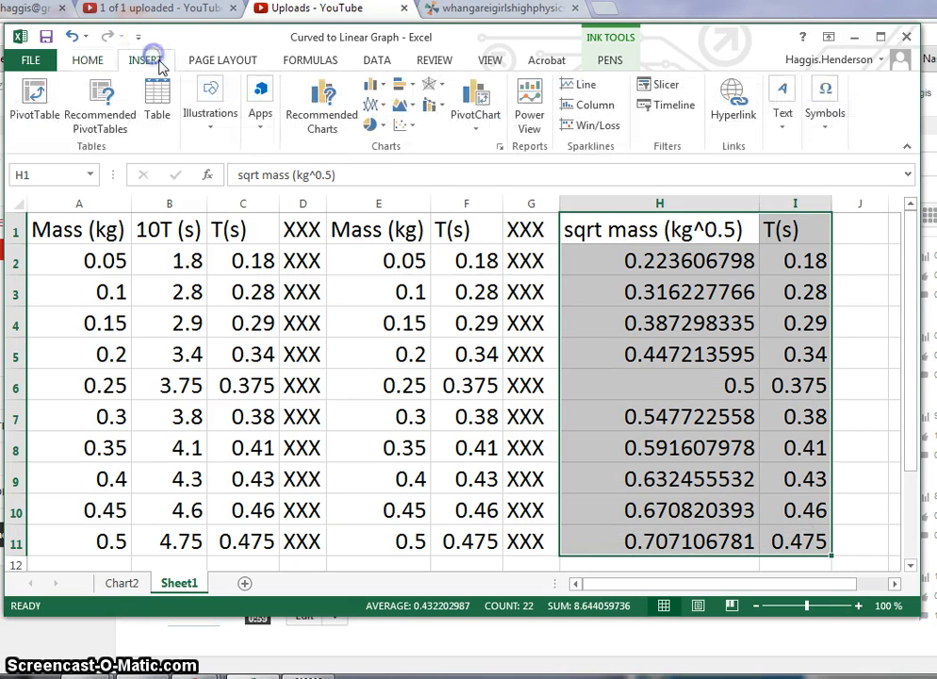
pyautogui.moveTo(404, 125)
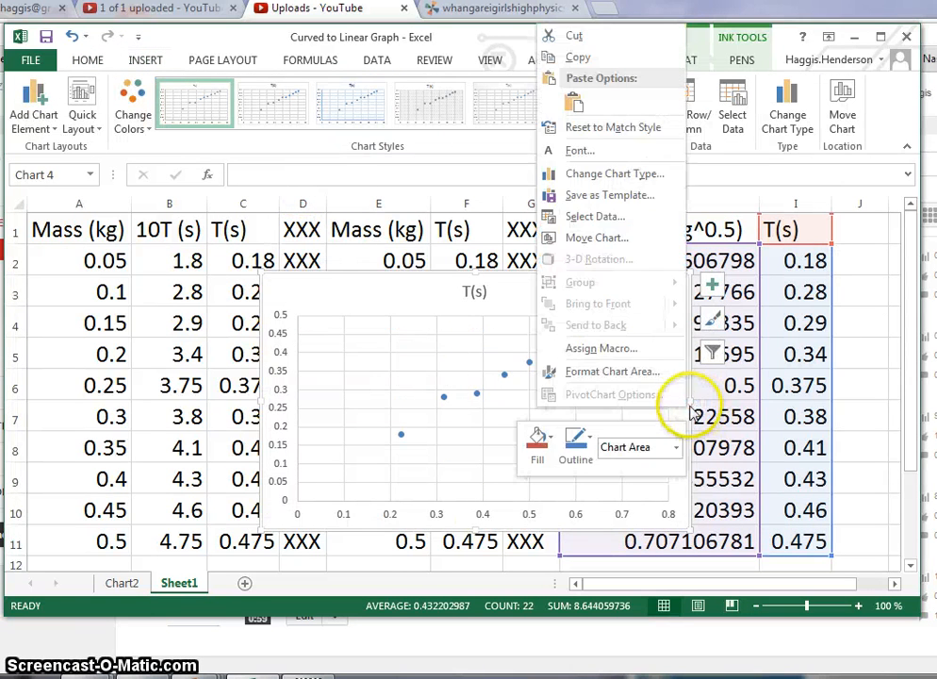
pyautogui.moveTo(596, 238)
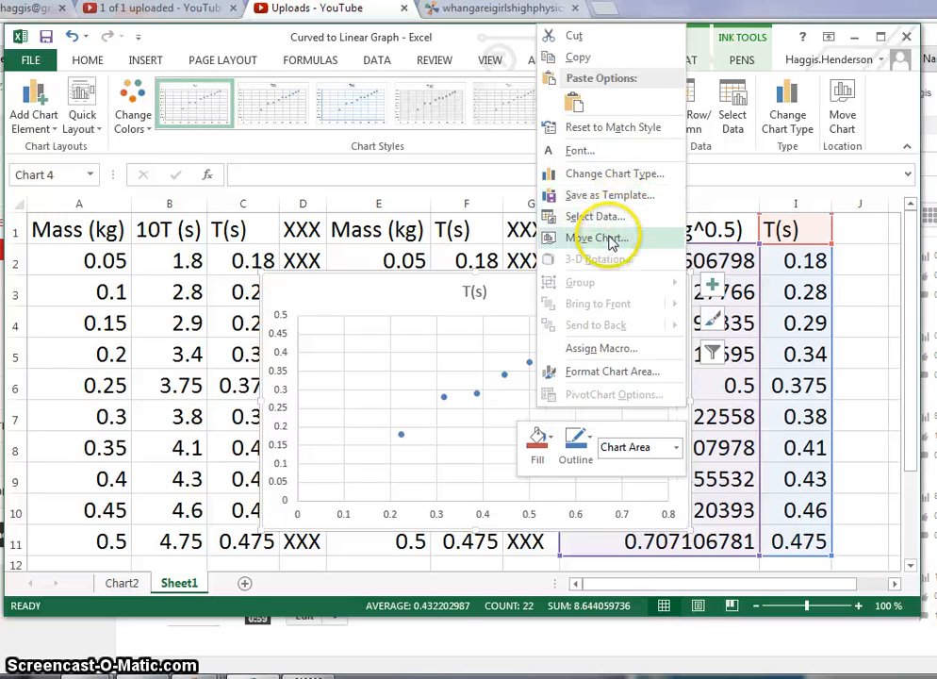
pyautogui.click(599, 238)
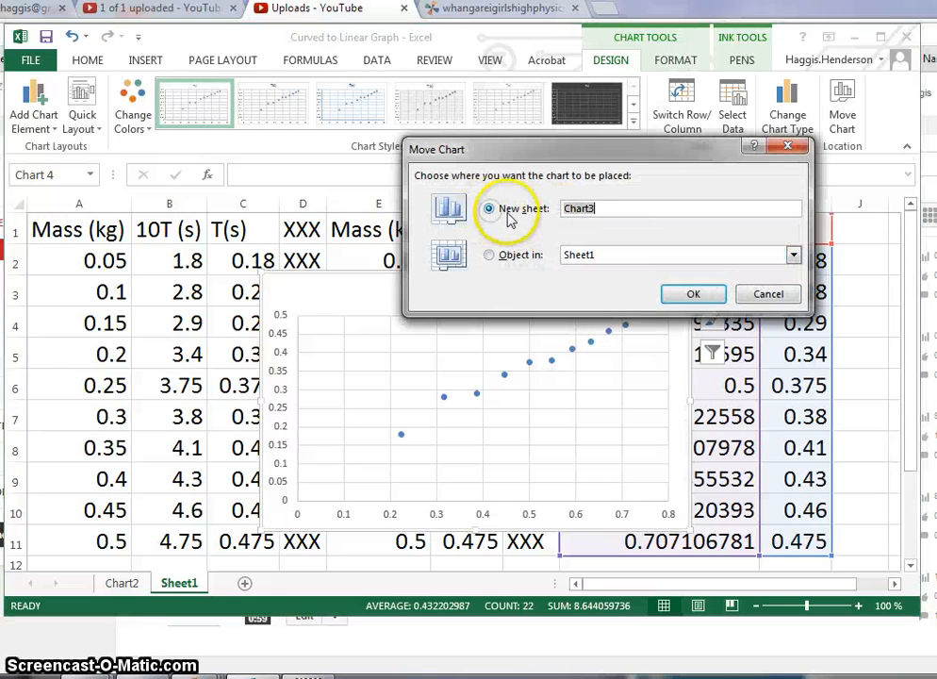
pyautogui.click(693, 294)
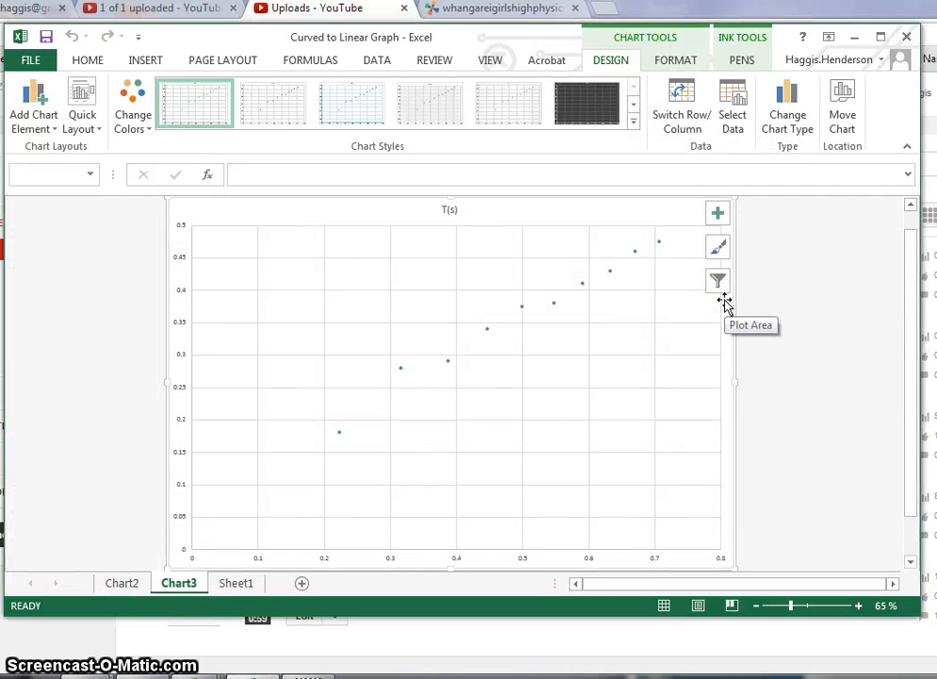
# Add a linear trendline with Set Intercept and Display Equation on chart enabled.
pyautogui.click(581, 282)
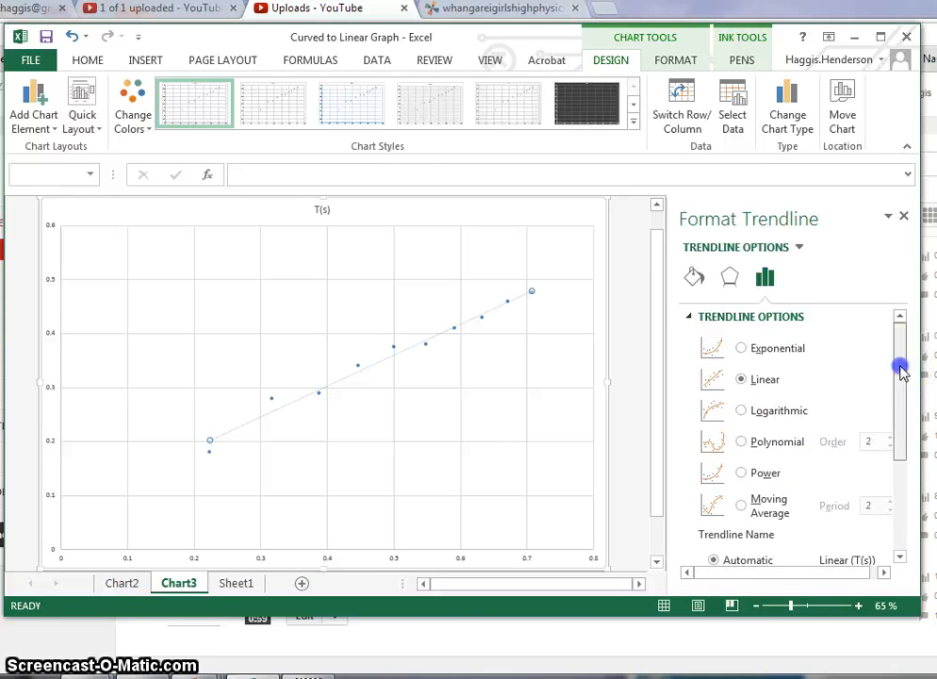
pyautogui.scroll(-3)
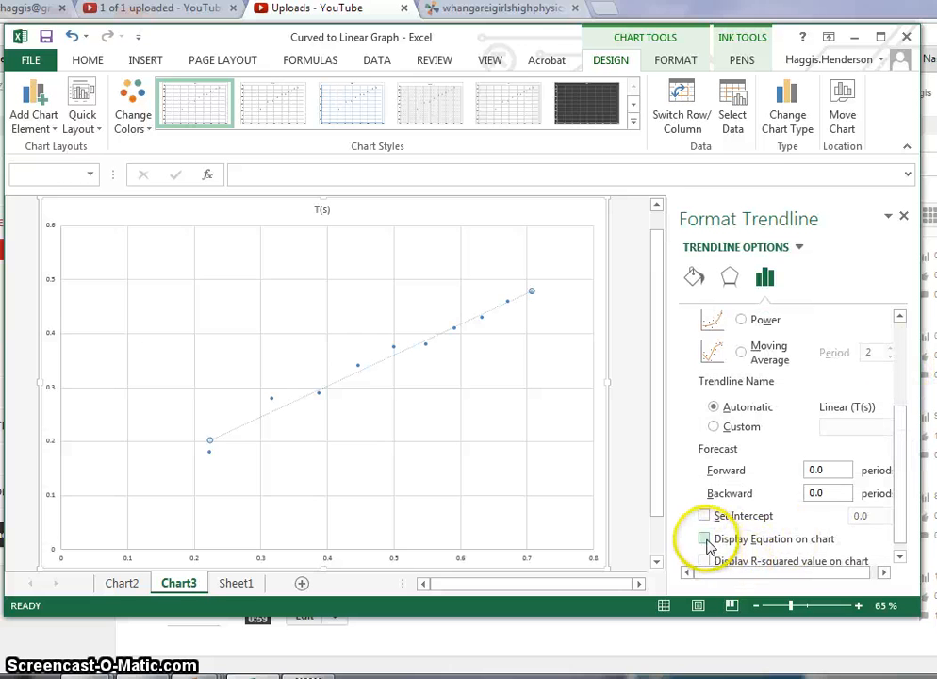
pyautogui.click(705, 539)
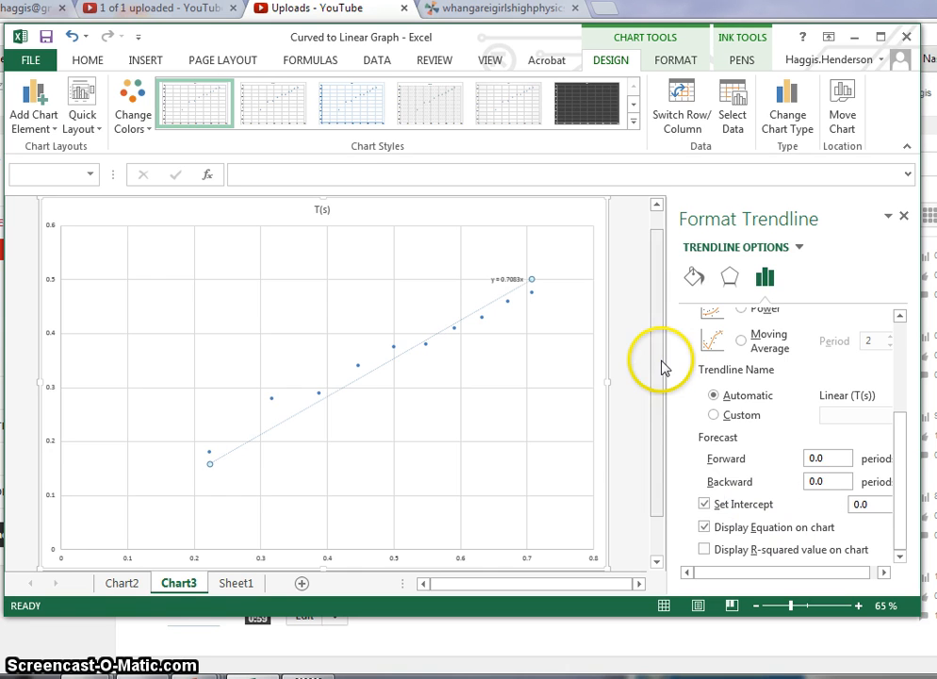
pyautogui.click(901, 214)
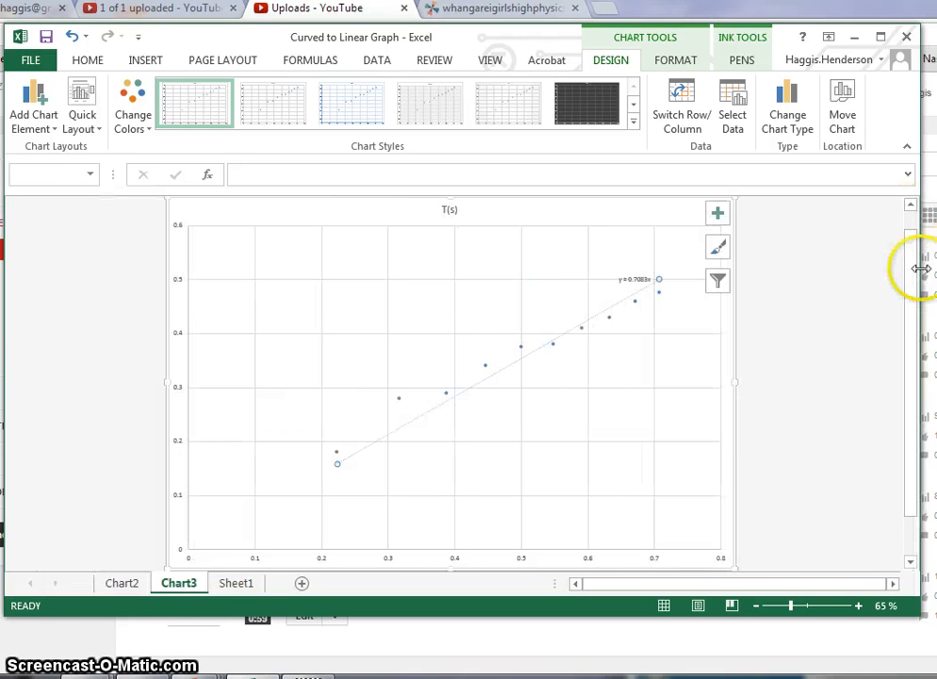